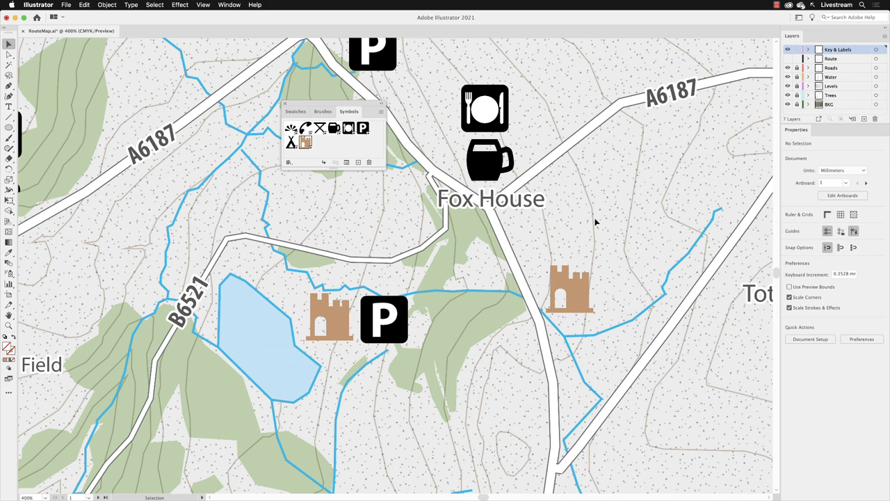
pyautogui.moveTo(593, 222)
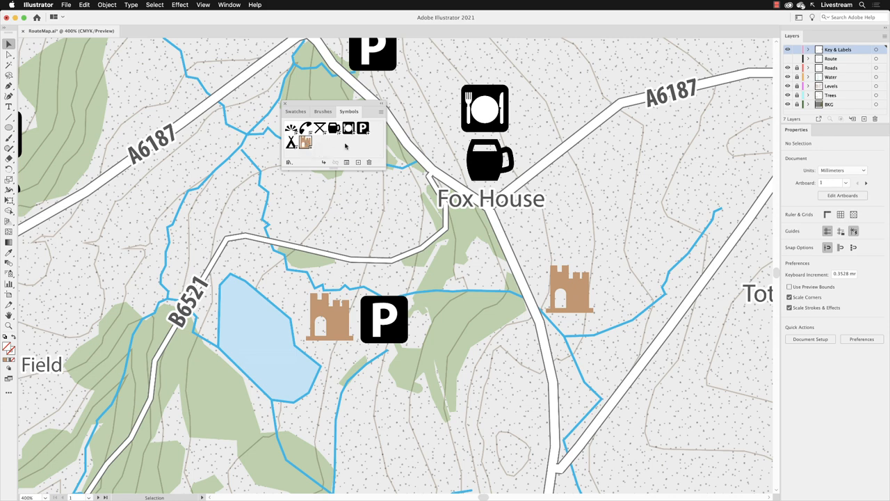
pyautogui.moveTo(347, 162)
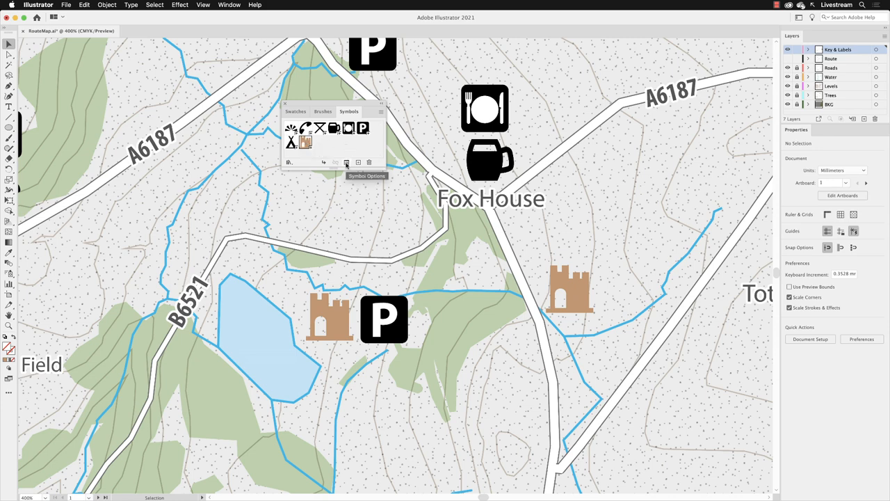
# Inspect the castle symbol's settings without changes, then enter editing of the parking symbol definition.
pyautogui.click(346, 162)
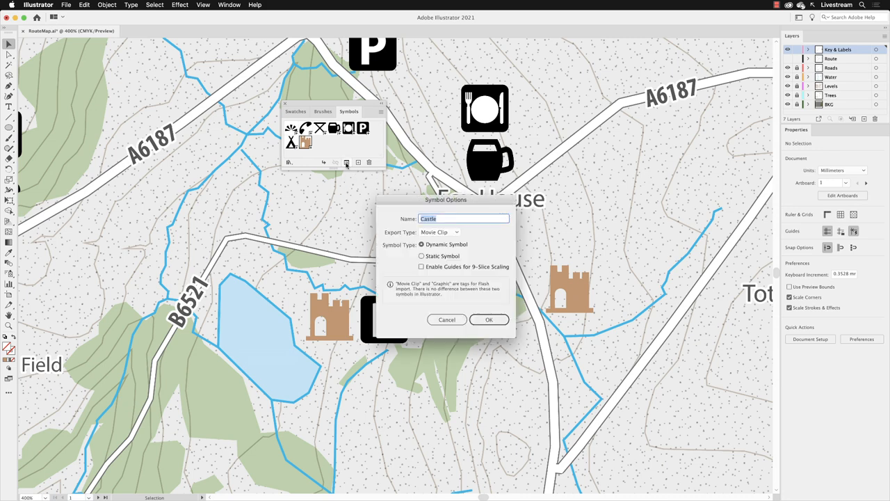
pyautogui.moveTo(385, 250)
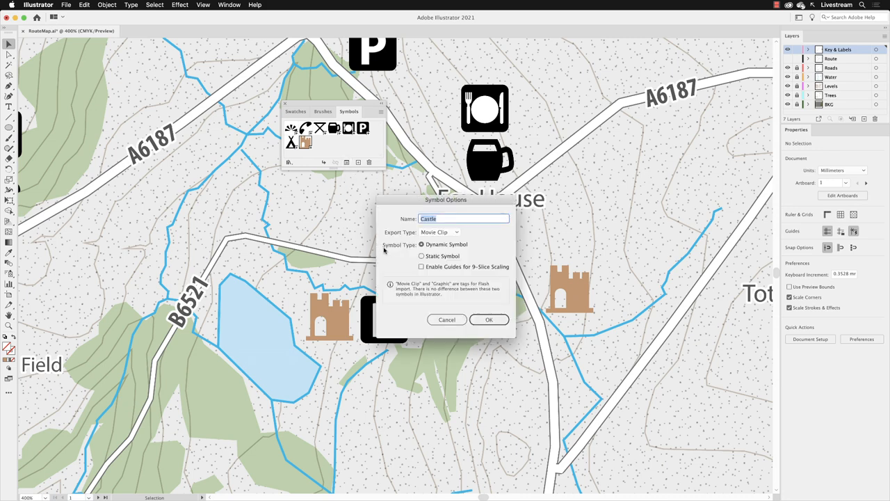
pyautogui.moveTo(459, 244)
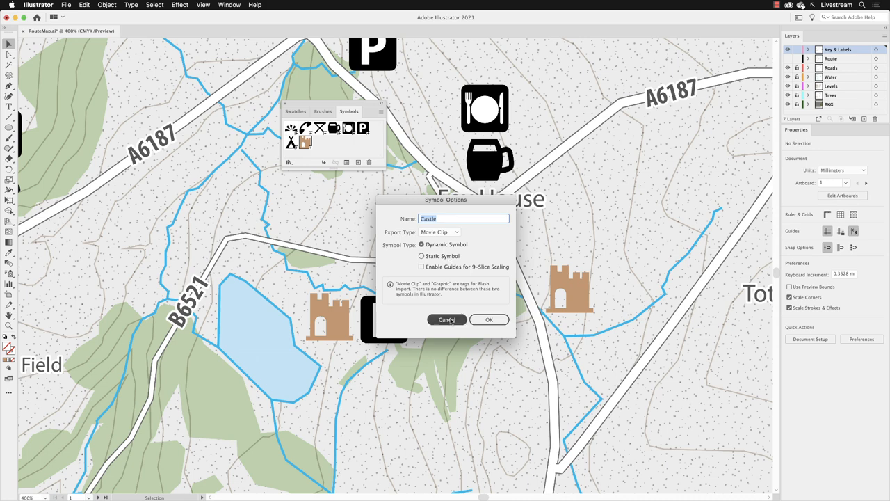
pyautogui.click(447, 319)
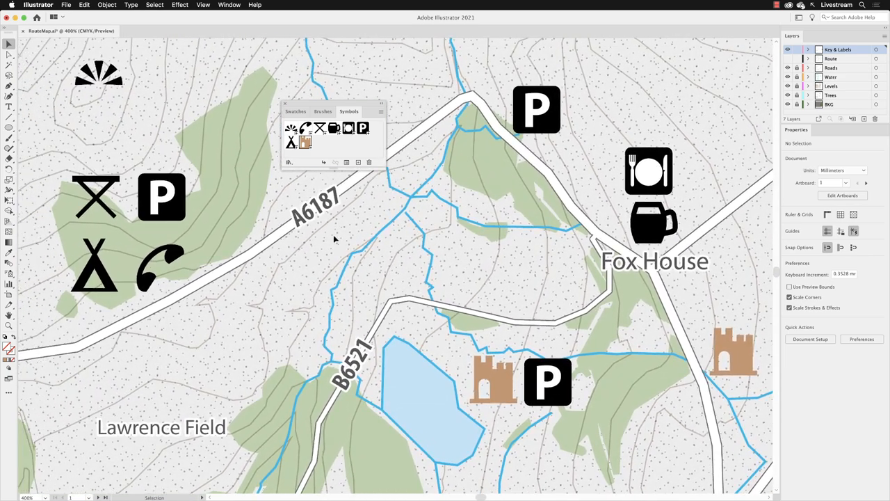
pyautogui.moveTo(426, 224)
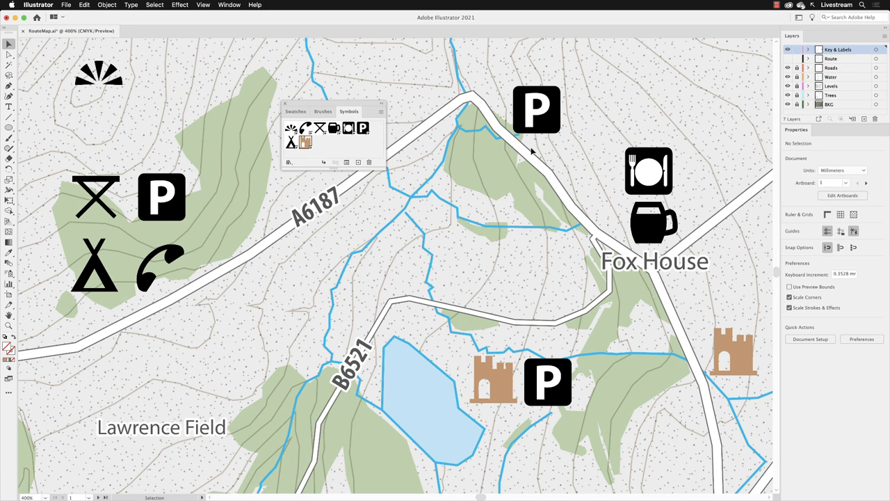
pyautogui.moveTo(542, 148)
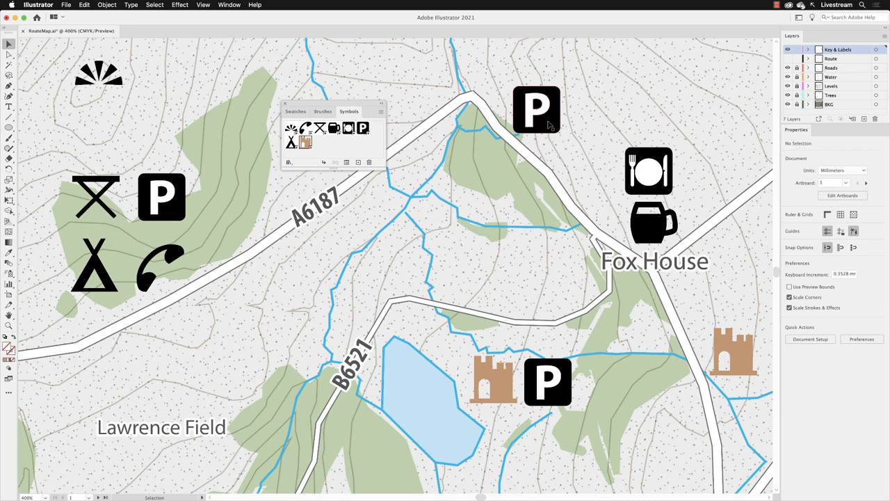
pyautogui.doubleClick(536, 109)
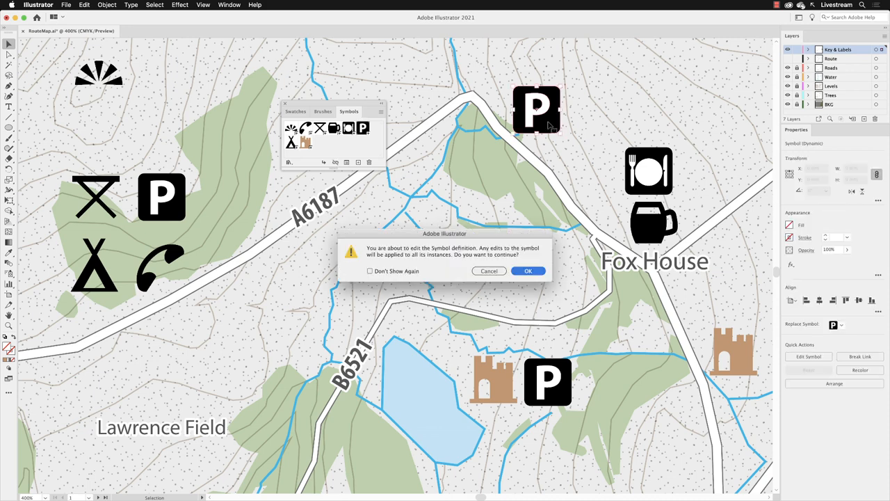
pyautogui.click(528, 271)
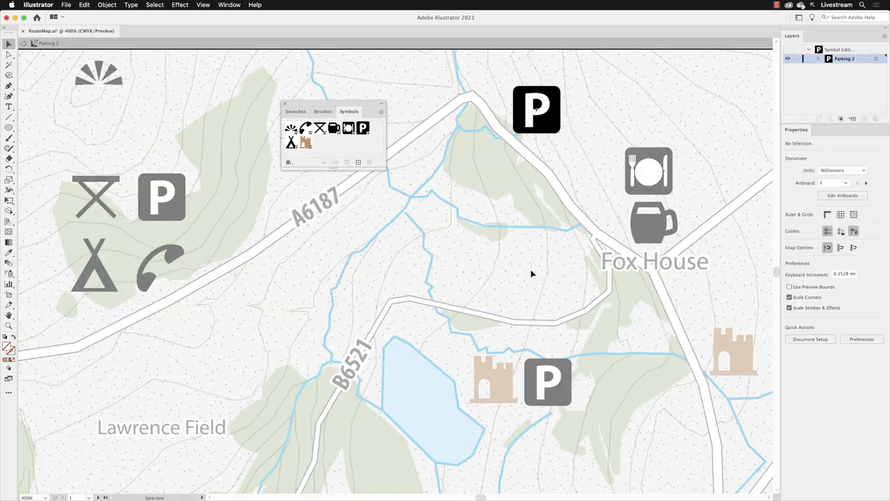
# Select the parking sign's square background and change its fill colour to light blue.
pyautogui.click(536, 109)
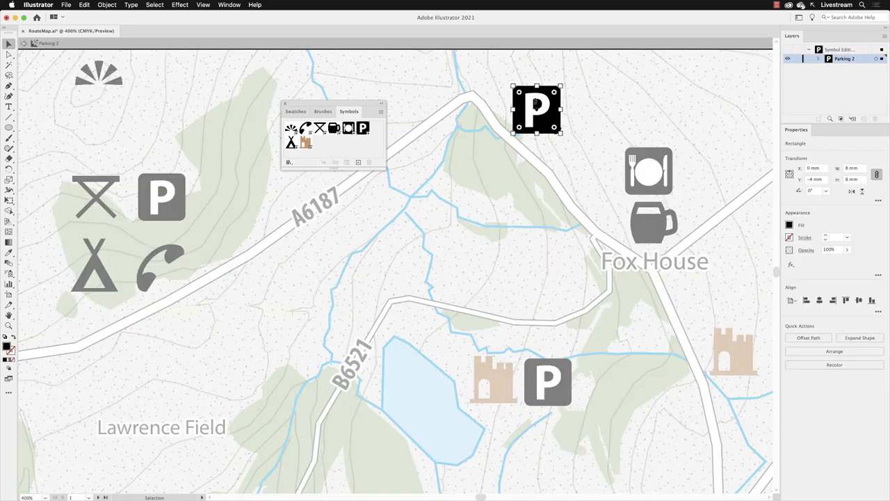
pyautogui.click(787, 225)
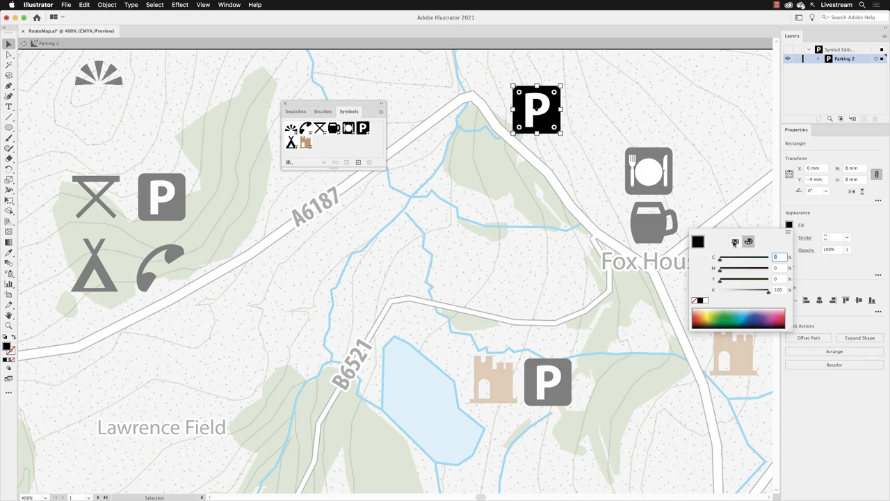
pyautogui.click(735, 241)
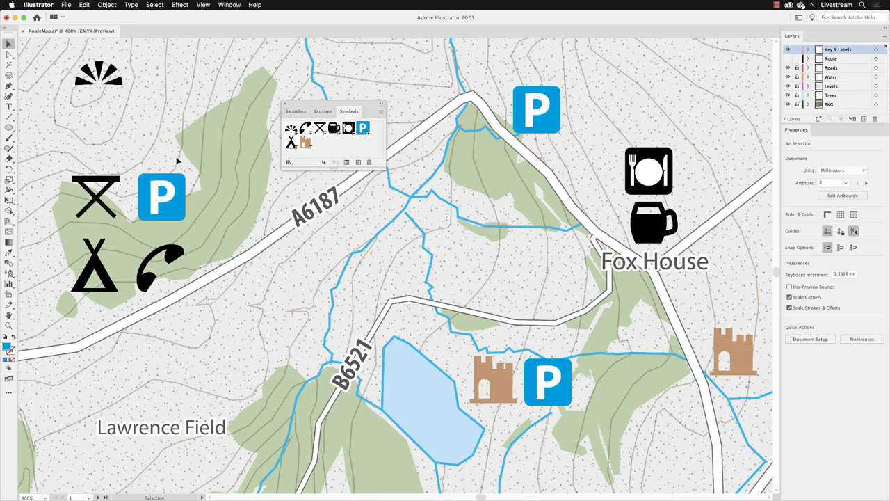
pyautogui.moveTo(6, 46)
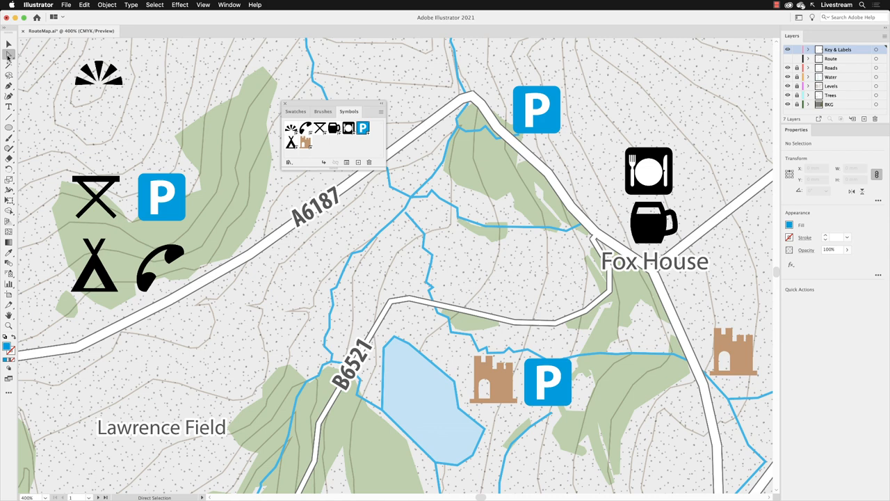
pyautogui.moveTo(503, 163)
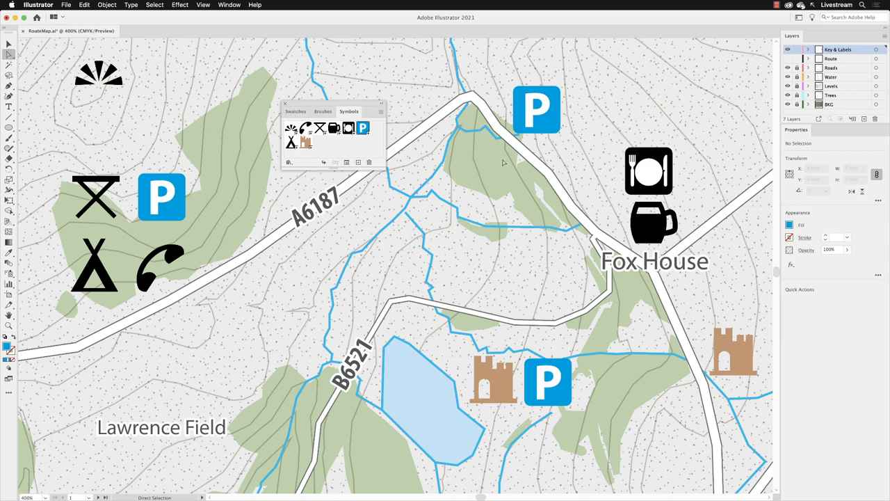
pyautogui.moveTo(575, 115)
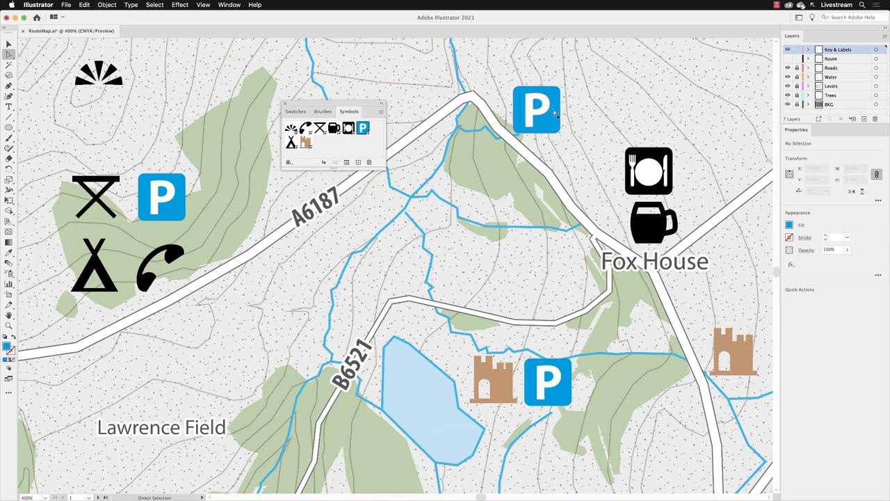
# Give the parking sign north of Fox House the green Tree swatch fill.
pyautogui.click(536, 109)
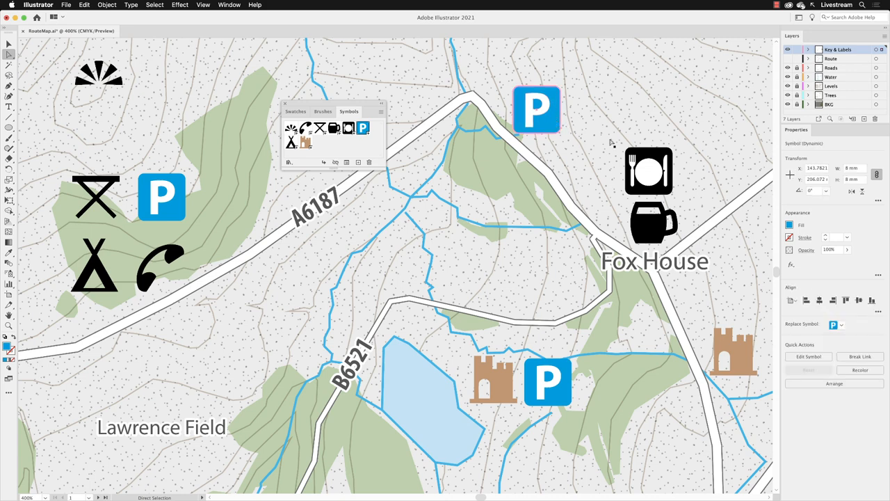
pyautogui.click(790, 224)
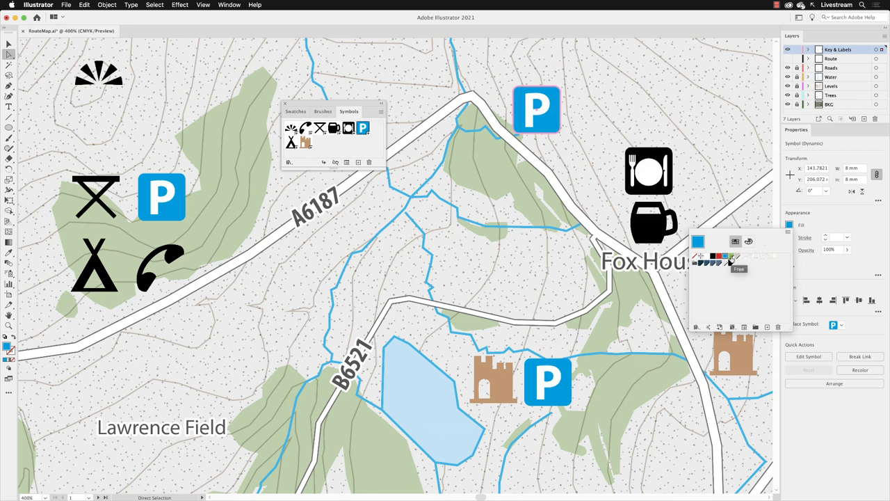
pyautogui.click(697, 242)
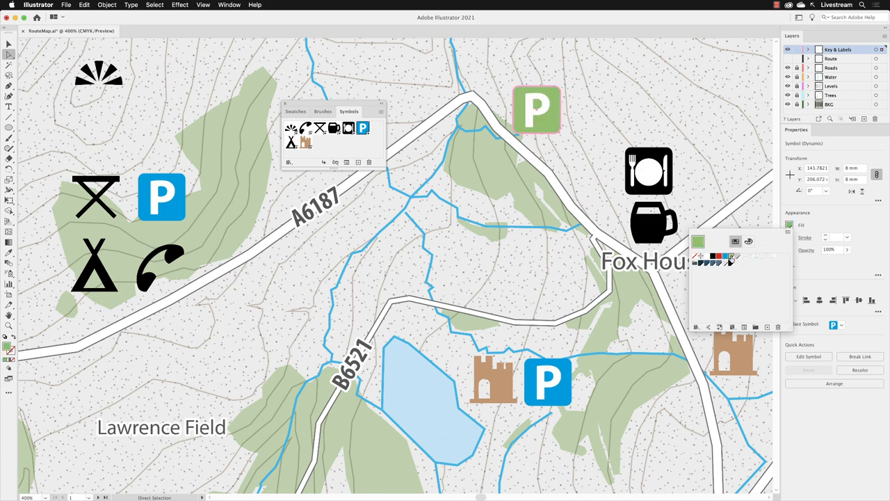